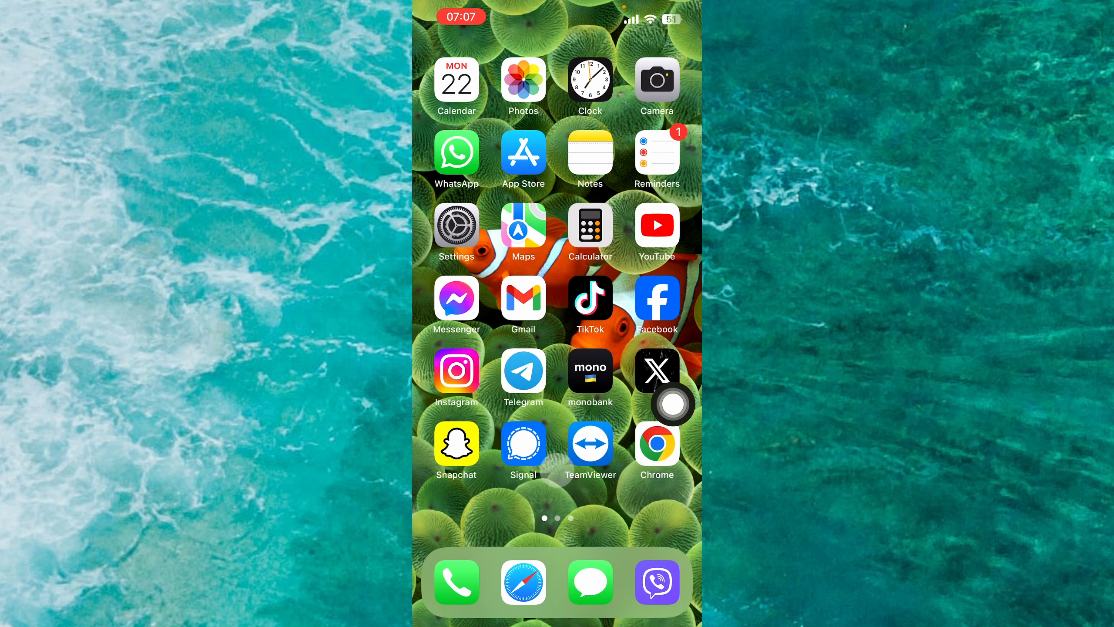
# - Launch the Settings app, scroll down, and open General
pyautogui.click(456, 224)
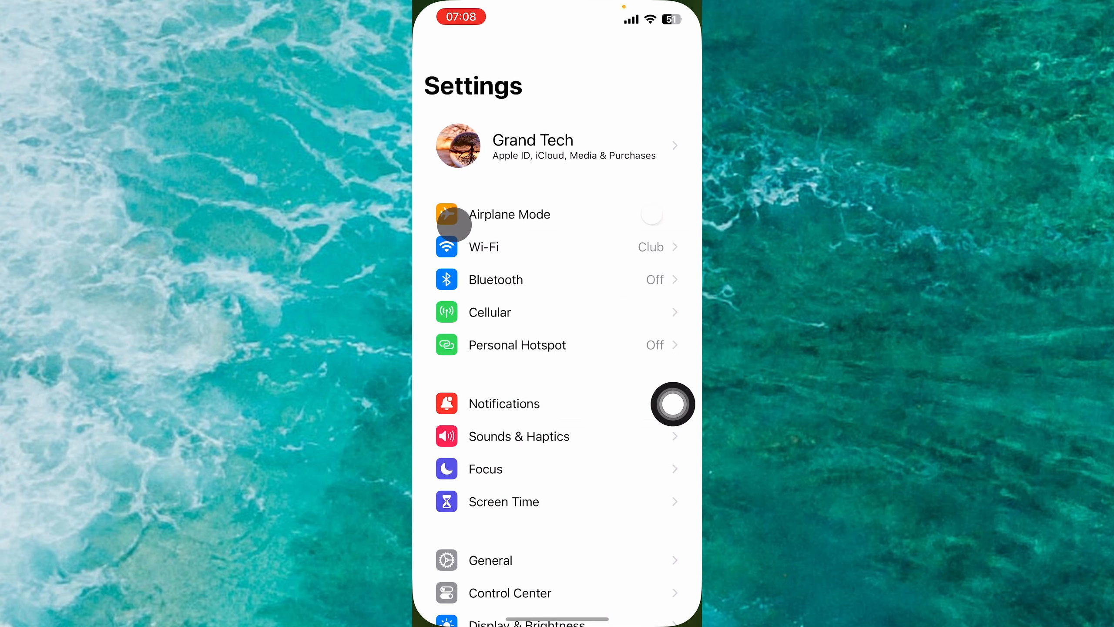
pyautogui.scroll(-3)
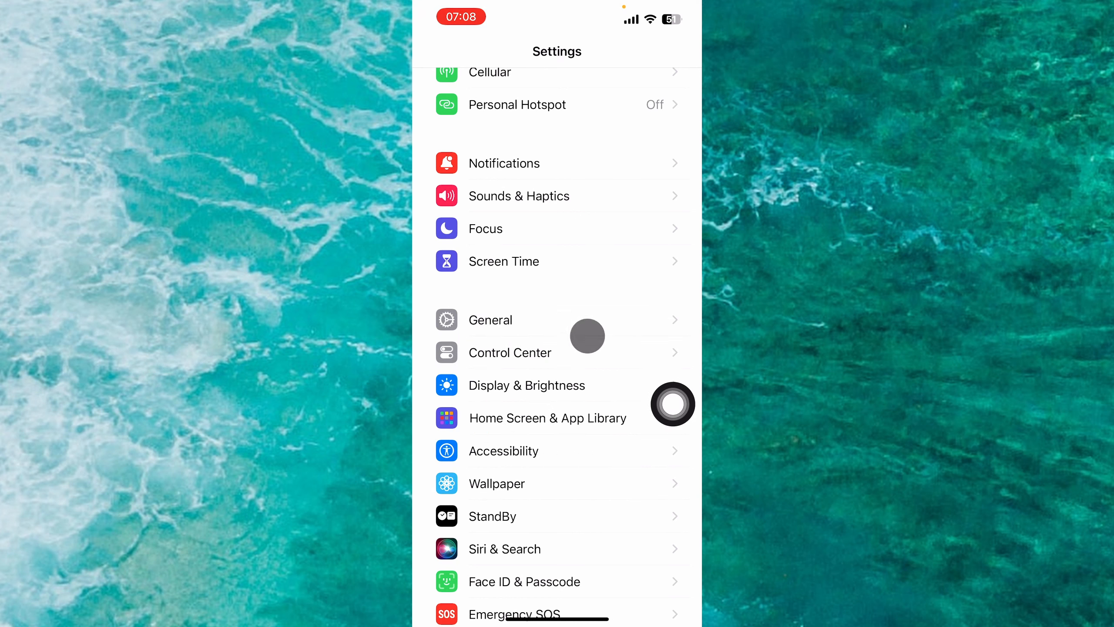
pyautogui.click(489, 320)
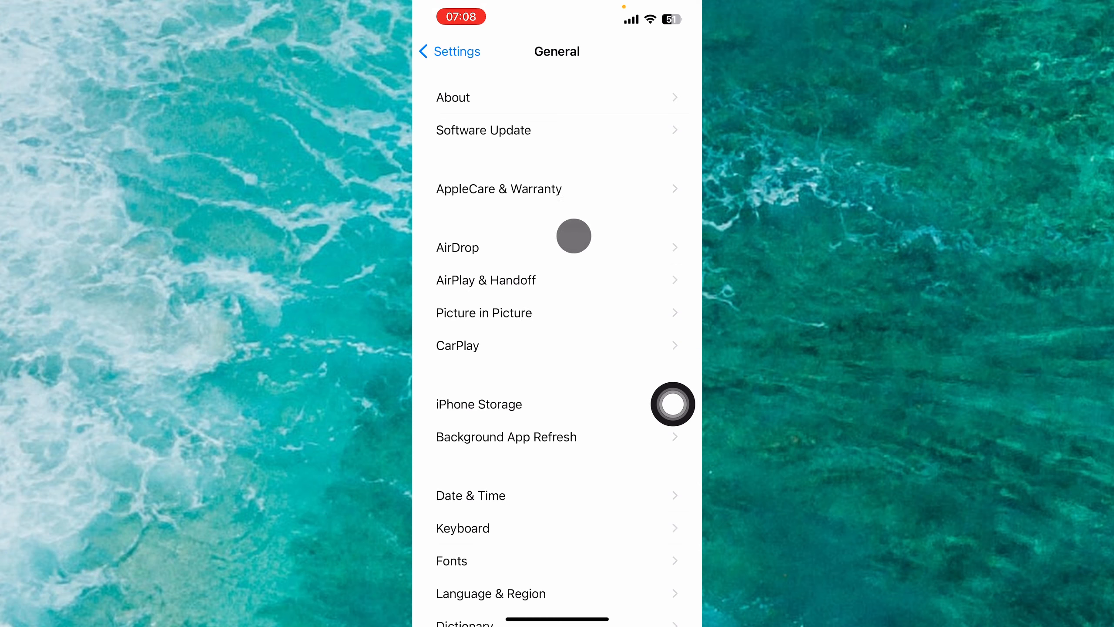
# - Confirm iOS 17.2.1 is up to date in Software Update, then bring up AssistiveTouch
pyautogui.click(483, 130)
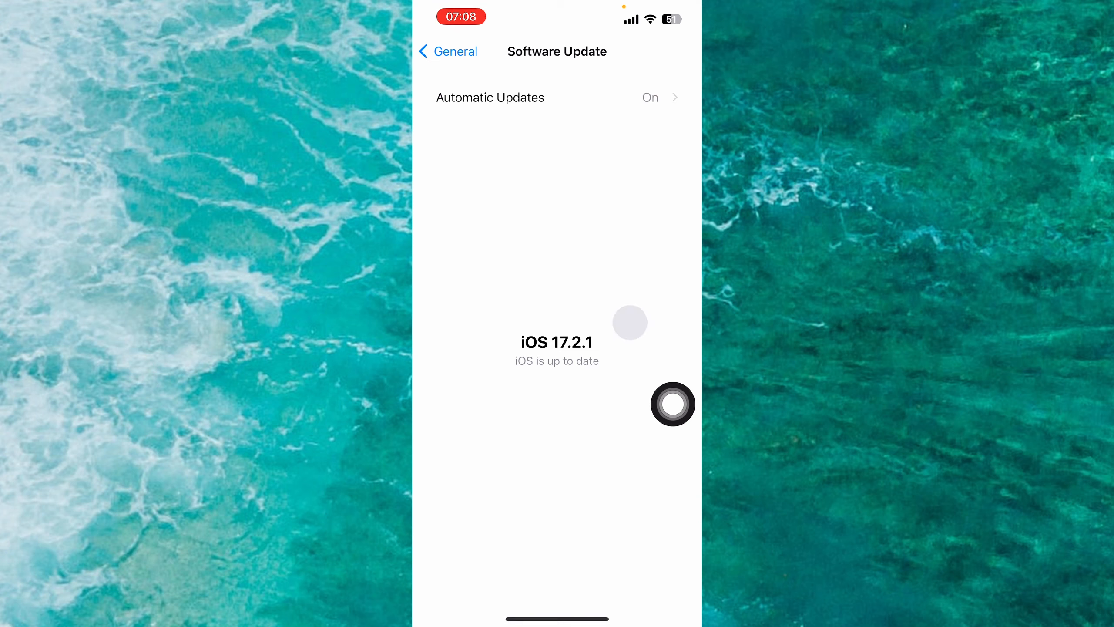
pyautogui.click(672, 403)
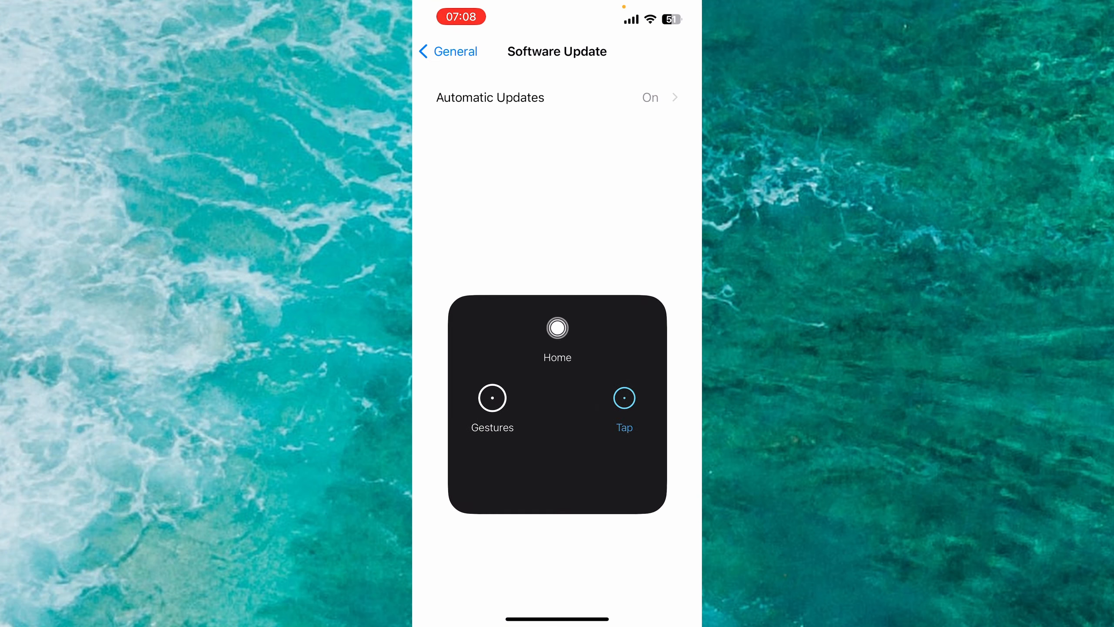